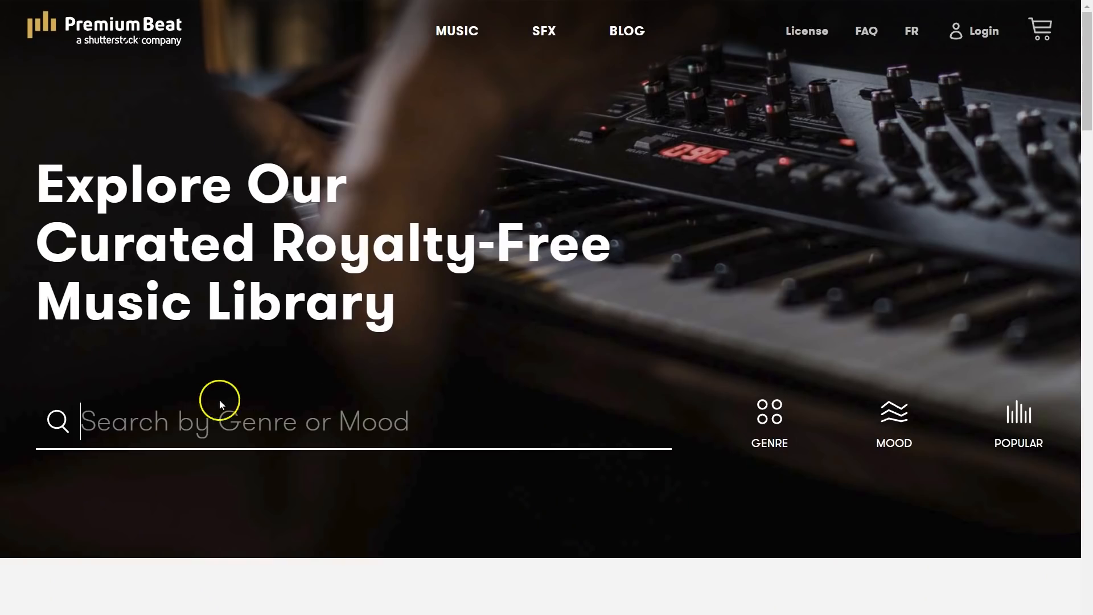
- Search Premium Beat for 'vocals' and play Make It on My Own (Vocal Version)
scroll(down, 3)
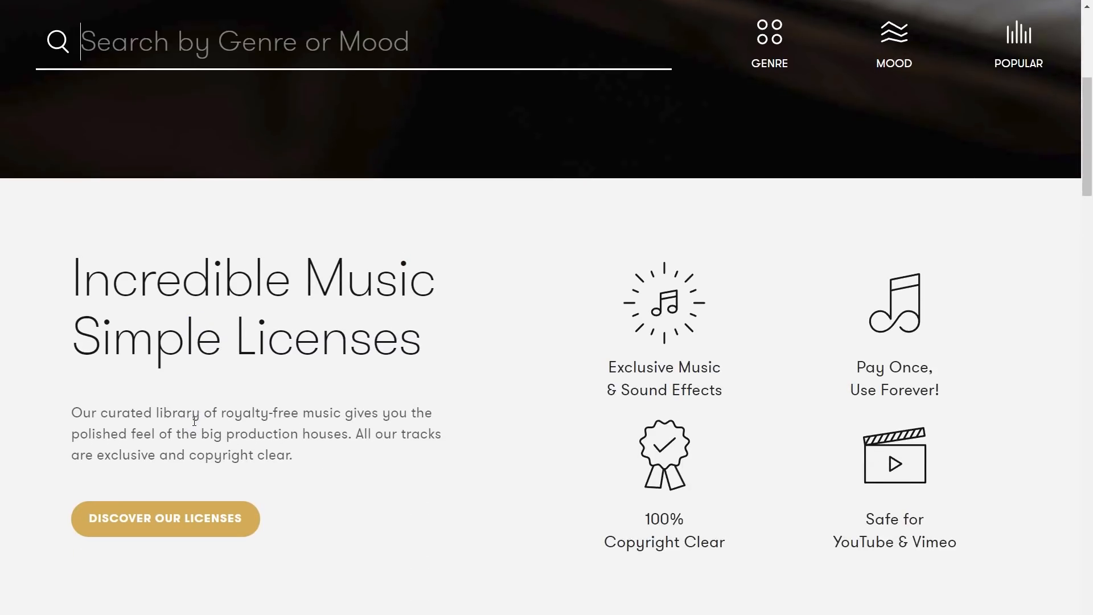
text(vocals)
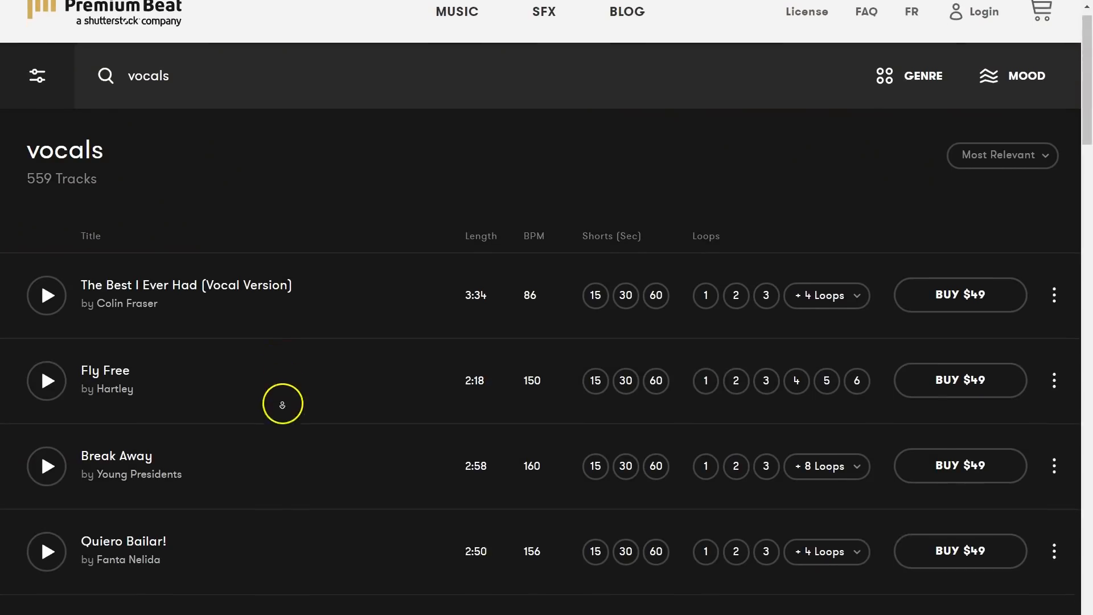
scroll(down, 3)
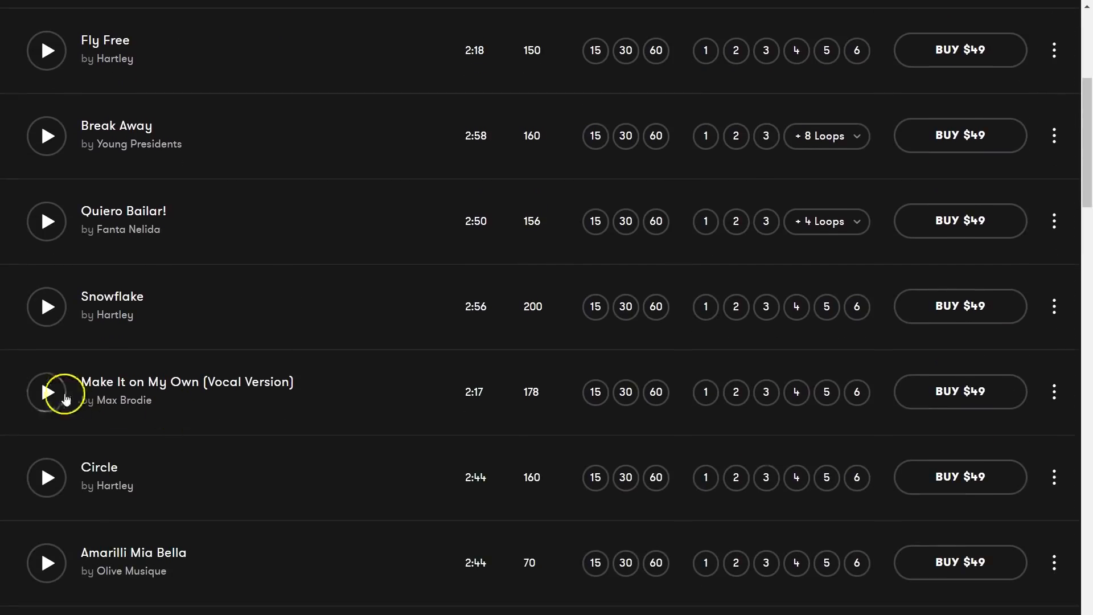
click(625, 390)
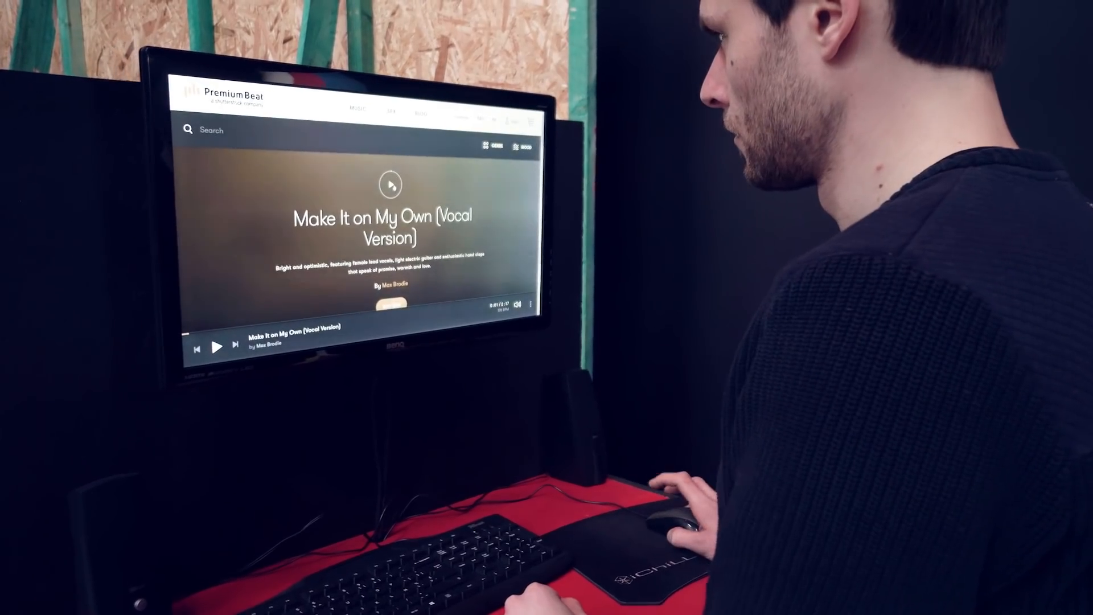
- Load the handwritten 'Don't worry about me' lyric clip for color correction
click(216, 346)
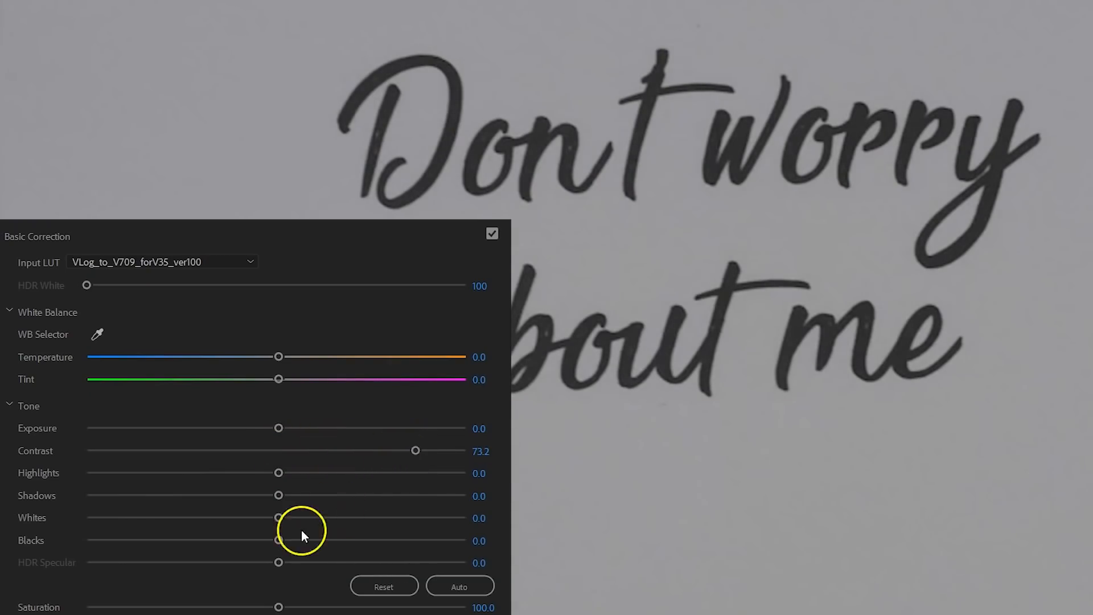
- Fine-tune the lyric clip's Lumetri tone slider
drag(278, 516, 421, 517)
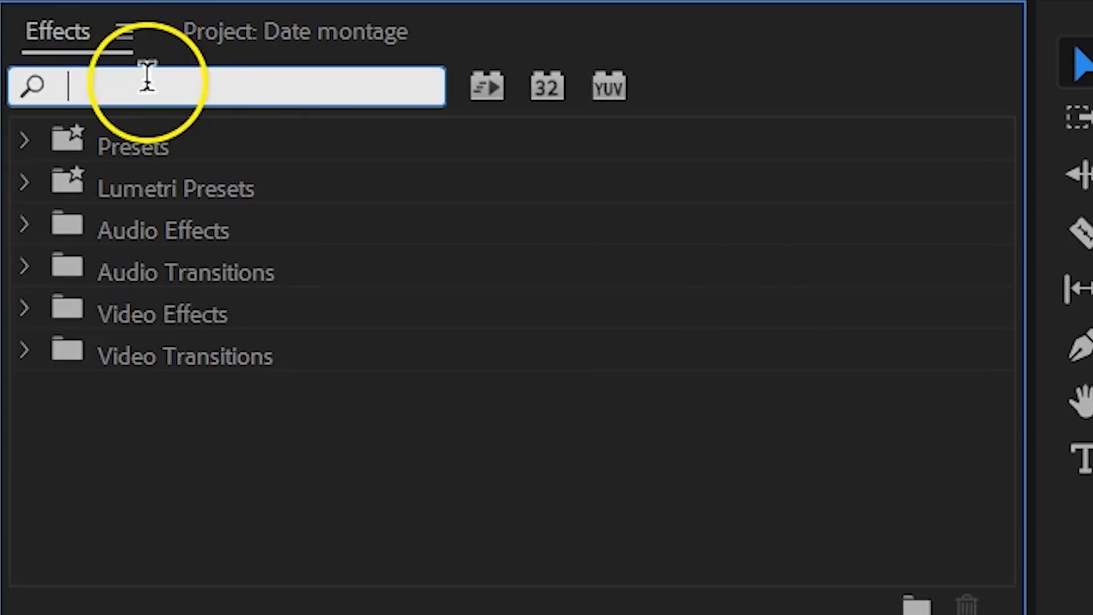
- Filter the Effects panel to effects matching 'invert'
text(invert)
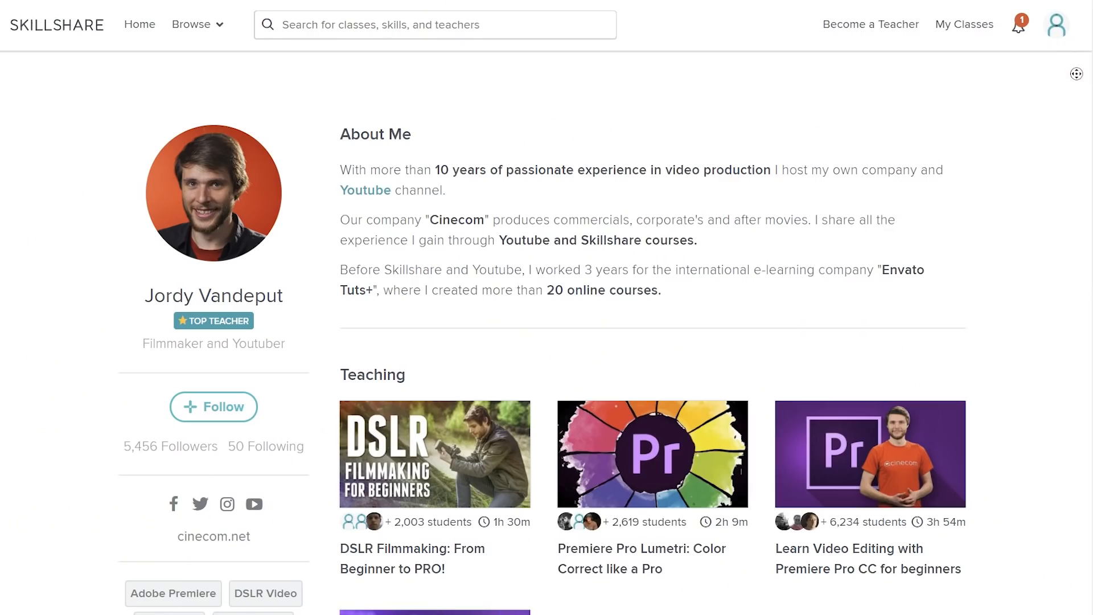
- Browse to the Video Editing with Adobe Premiere Pro 2018 for Beginners class and its 19-video list
scroll(down, 3)
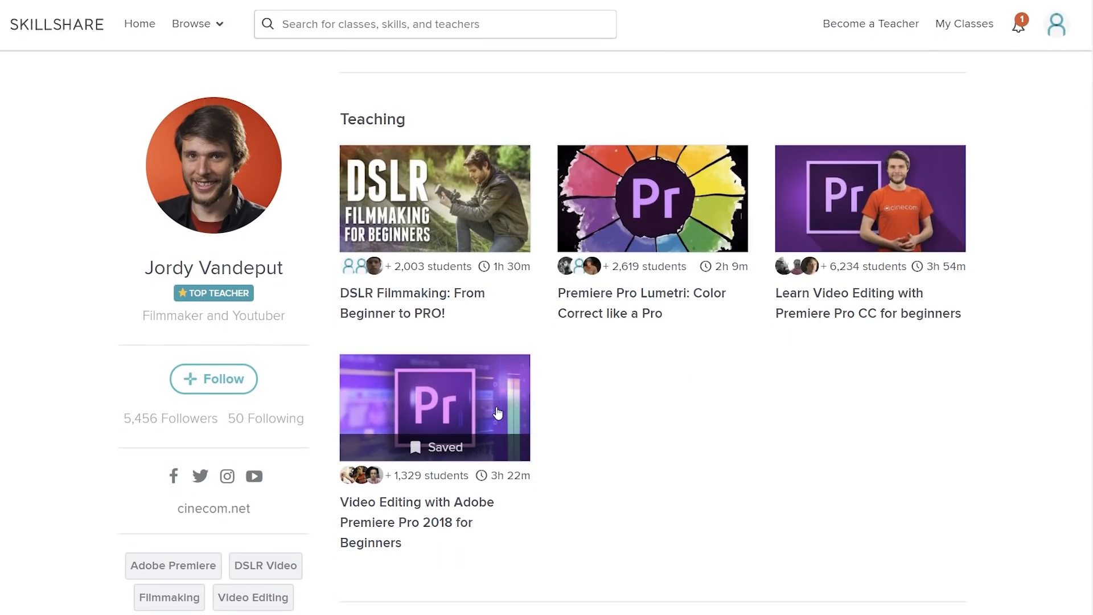
click(434, 407)
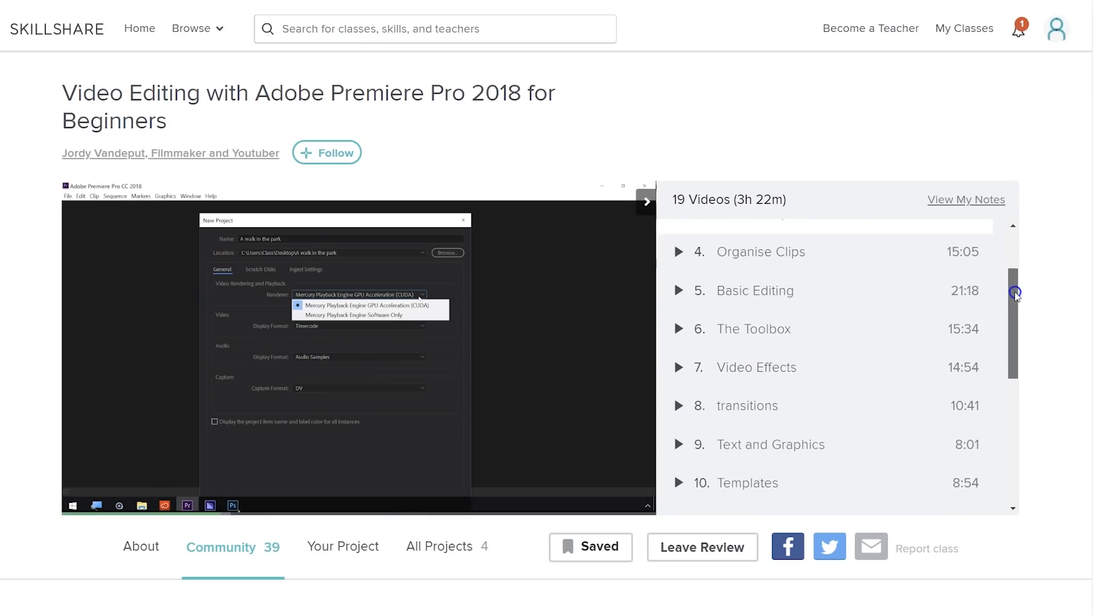
scroll(down, 3)
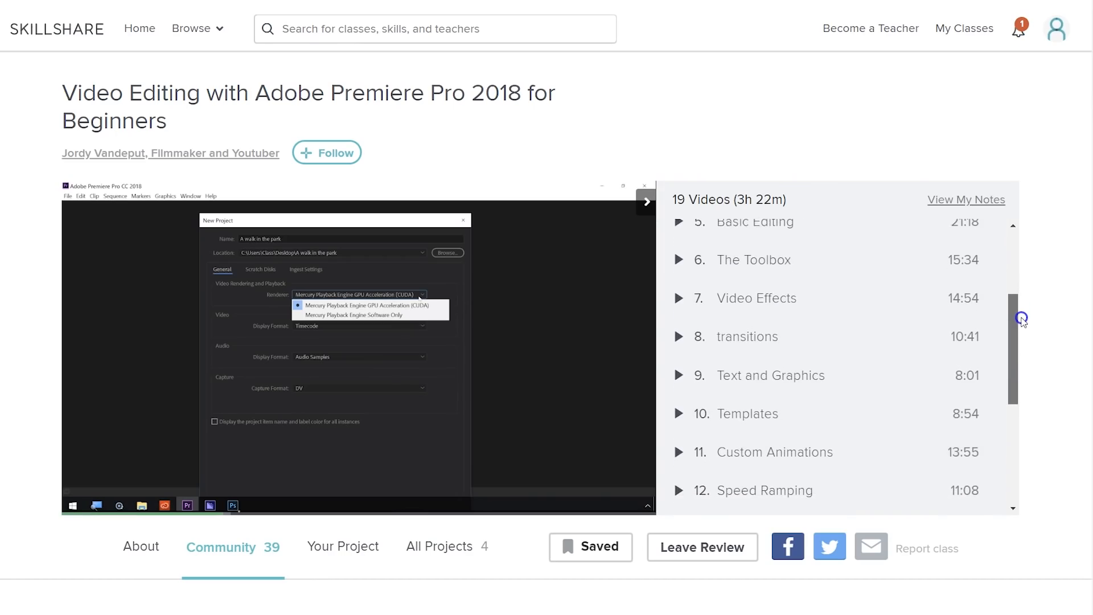